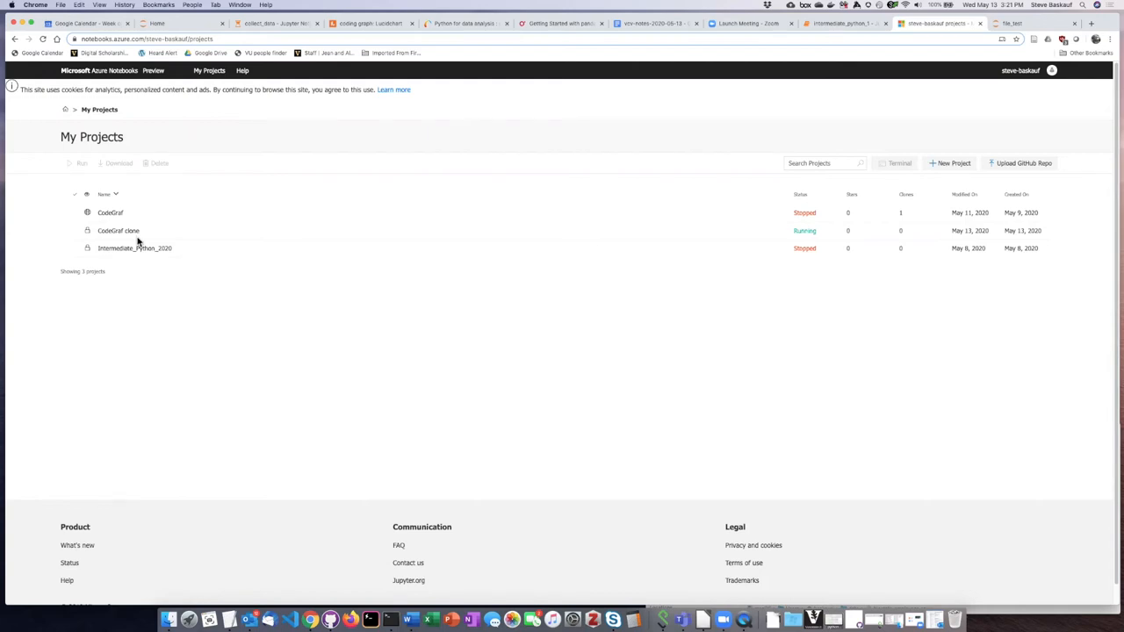
mouse_move(285, 190)
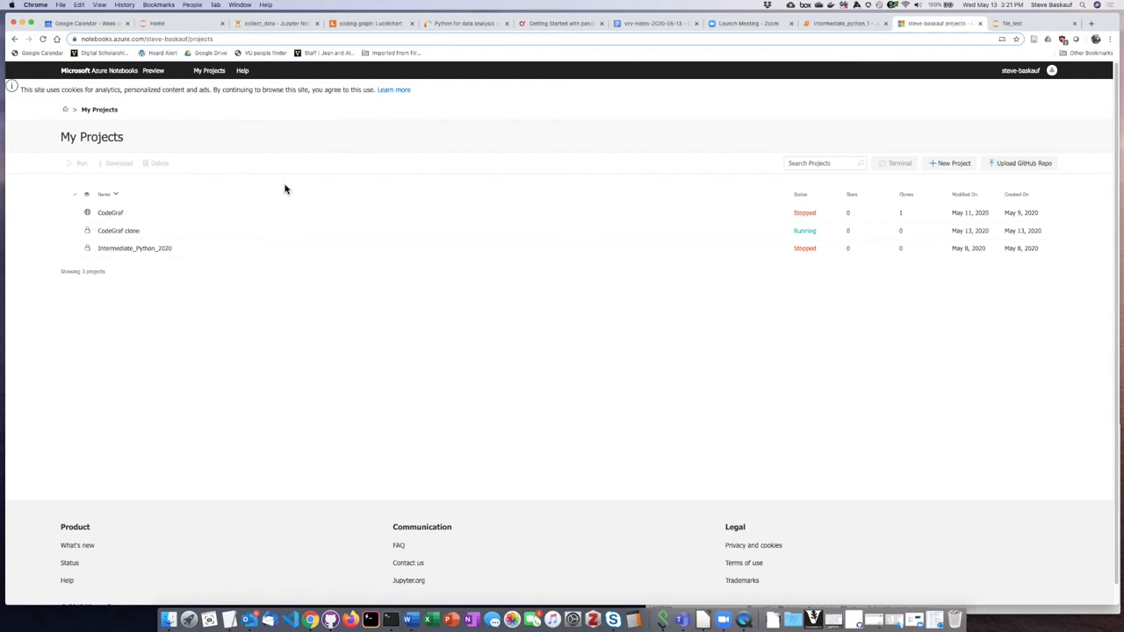
mouse_move(223, 208)
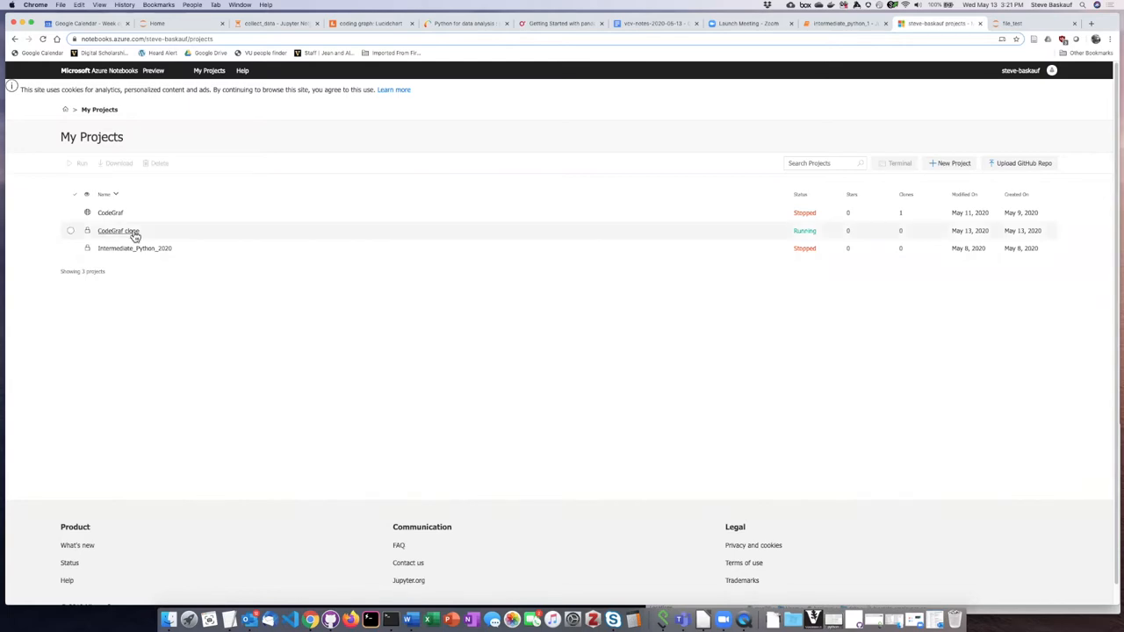
Open the CodeGraf clone project and select the file_test notebook.
left_click(118, 230)
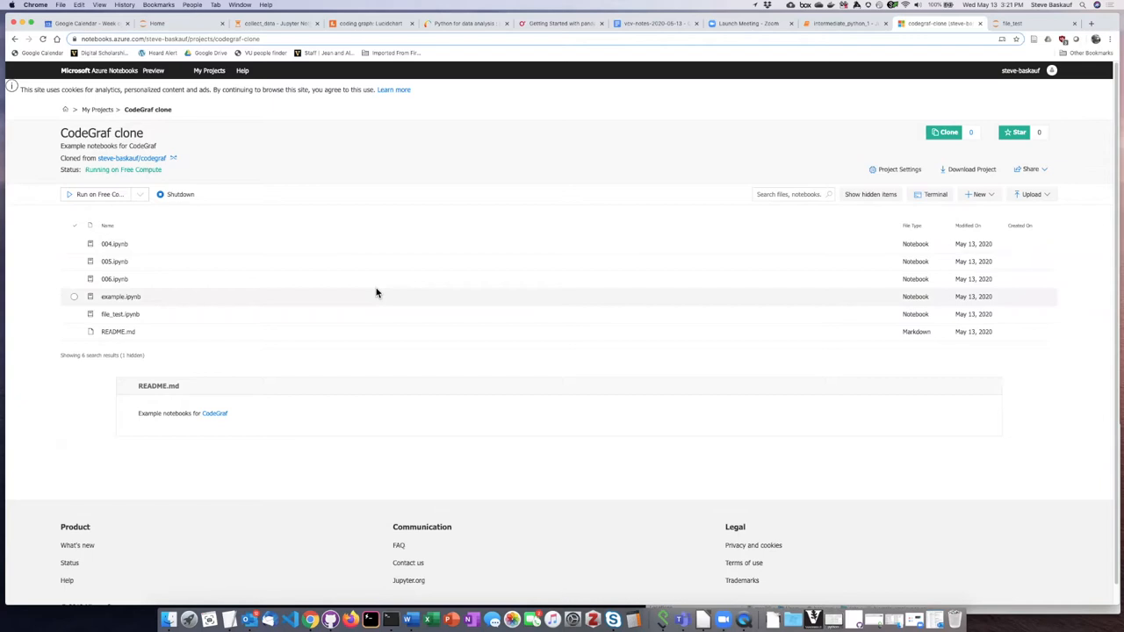
mouse_move(231, 314)
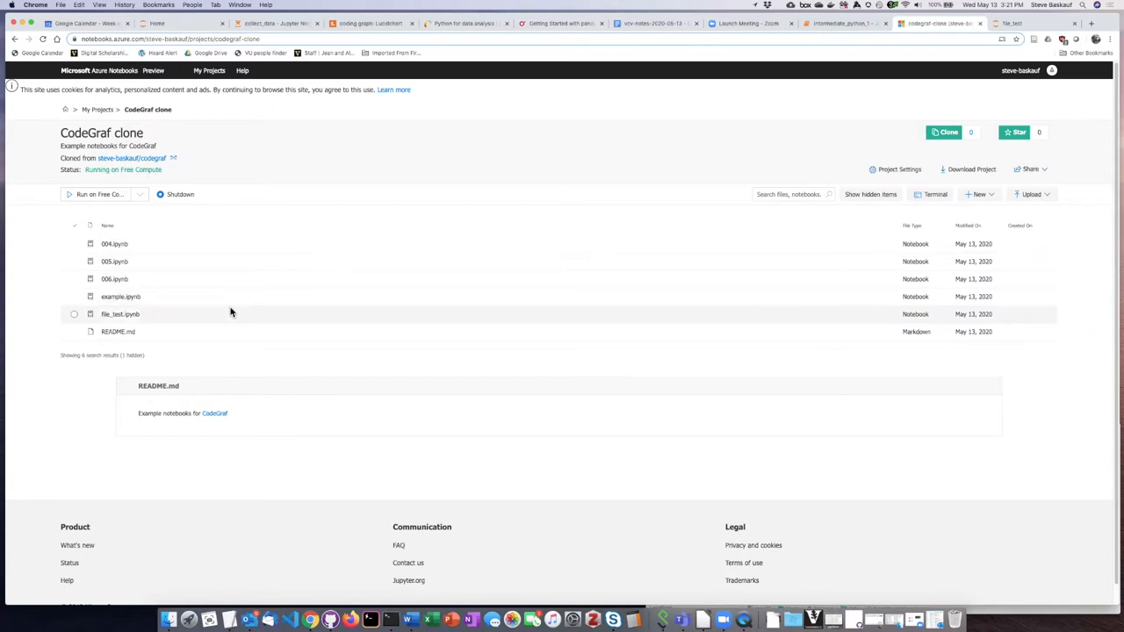
mouse_move(121, 315)
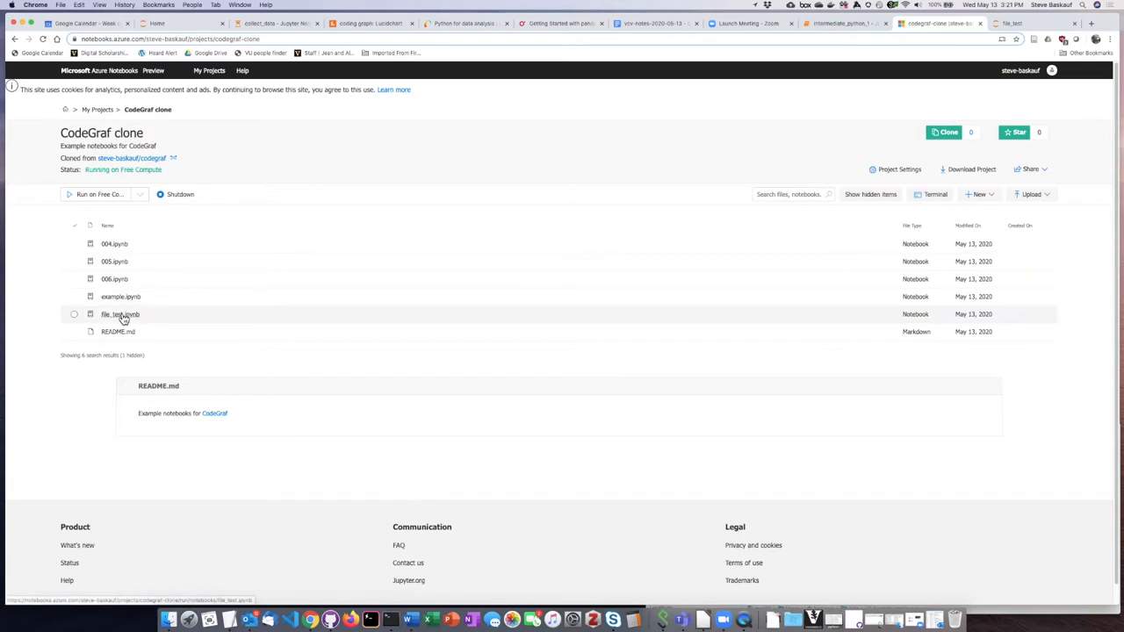
double_click(120, 314)
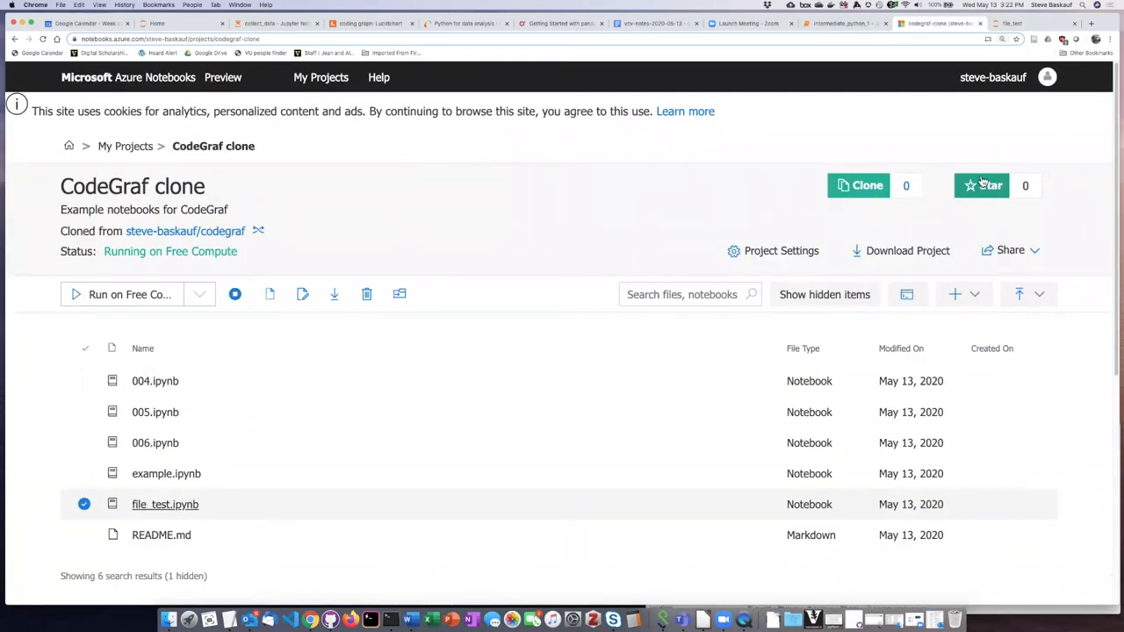
mouse_move(964, 294)
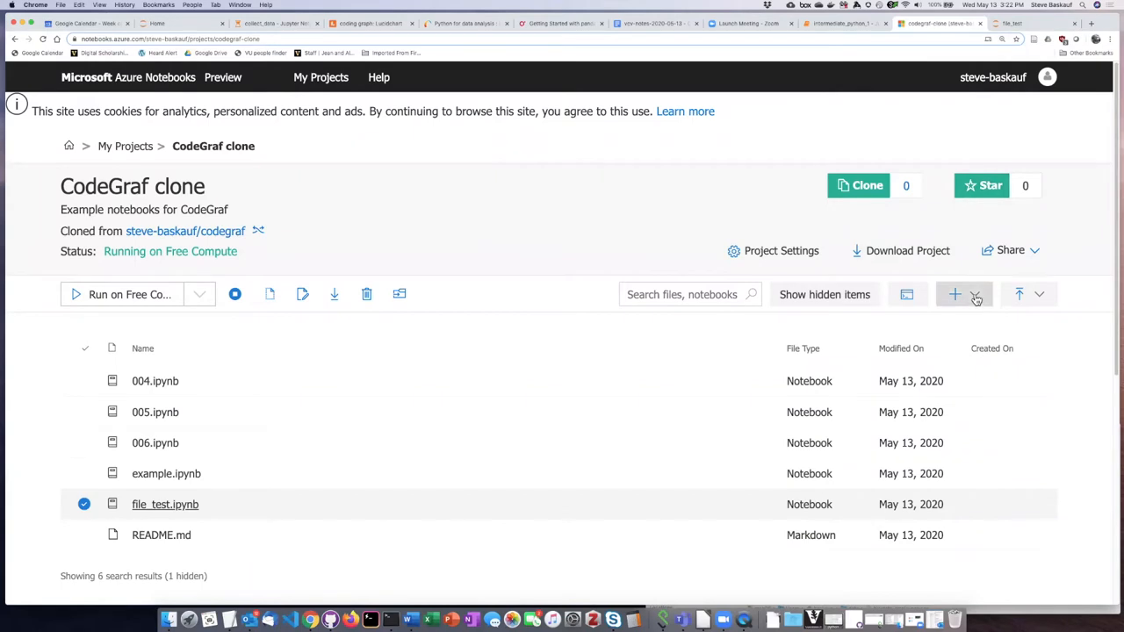
Create a new folder named 'data' in the project.
left_click(955, 294)
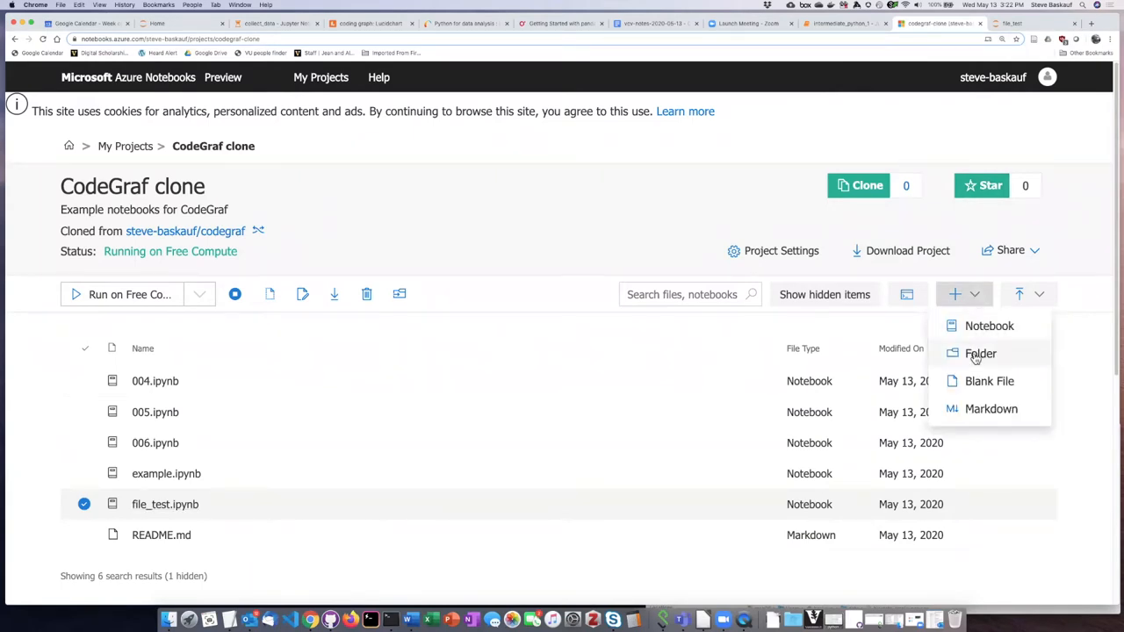
left_click(982, 353)
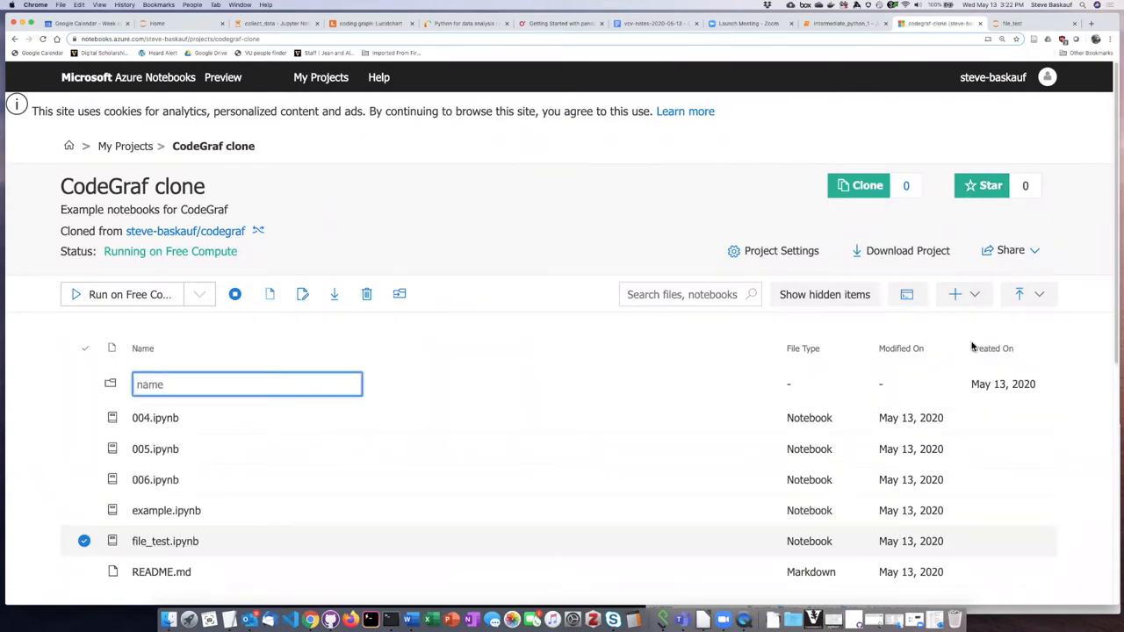
type("da")
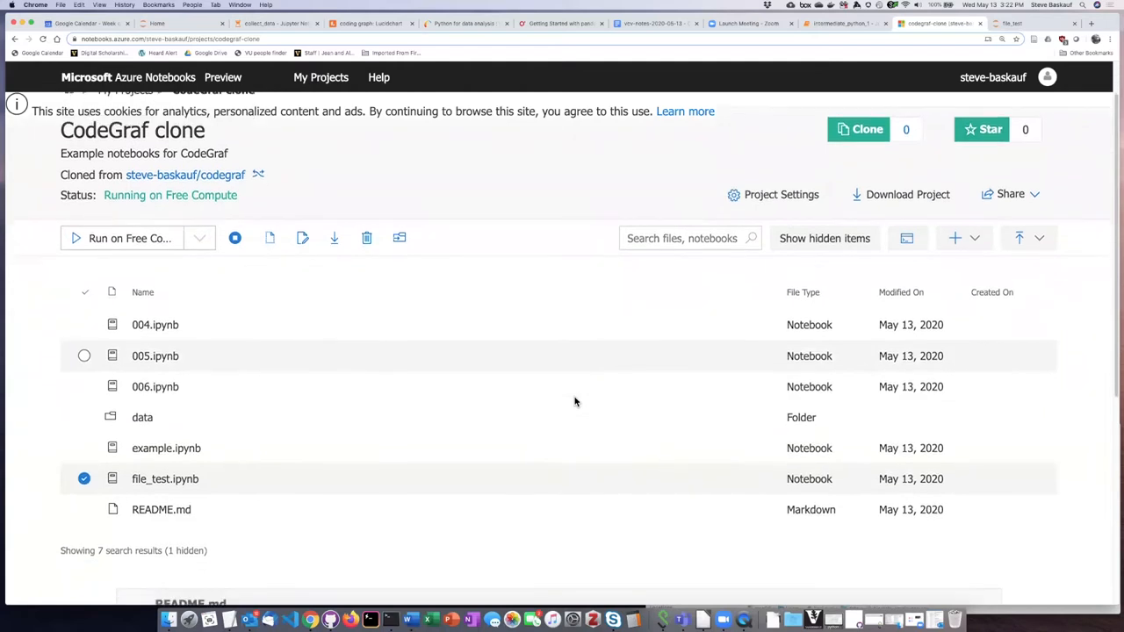
Enter the empty data folder and show the Upload options (From URL, From Computer).
double_click(142, 417)
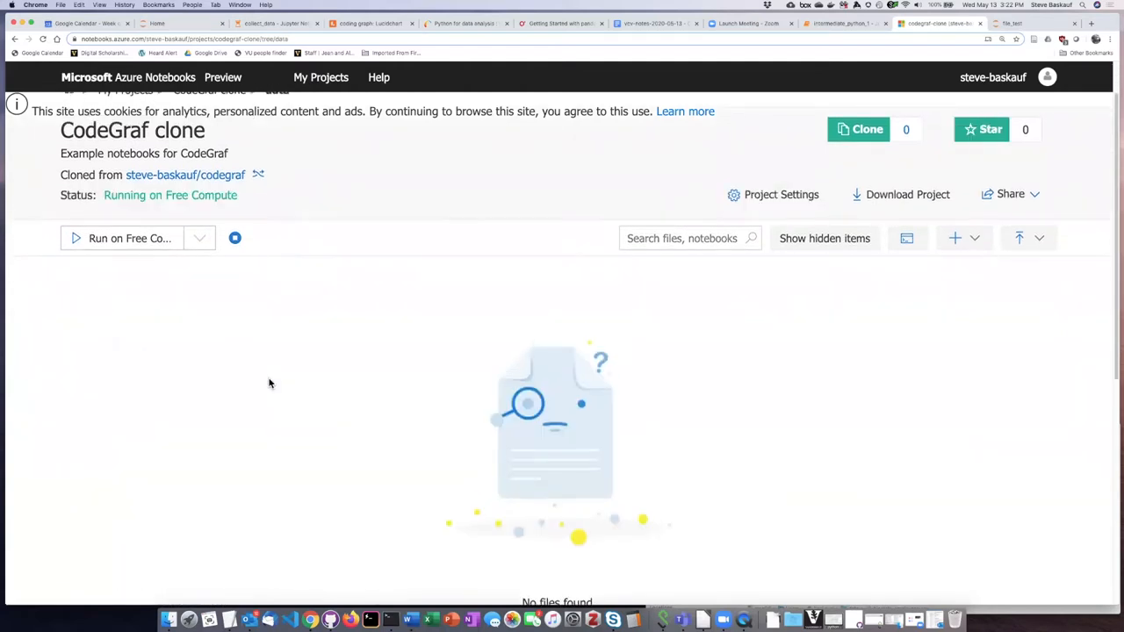
scroll("down", 3)
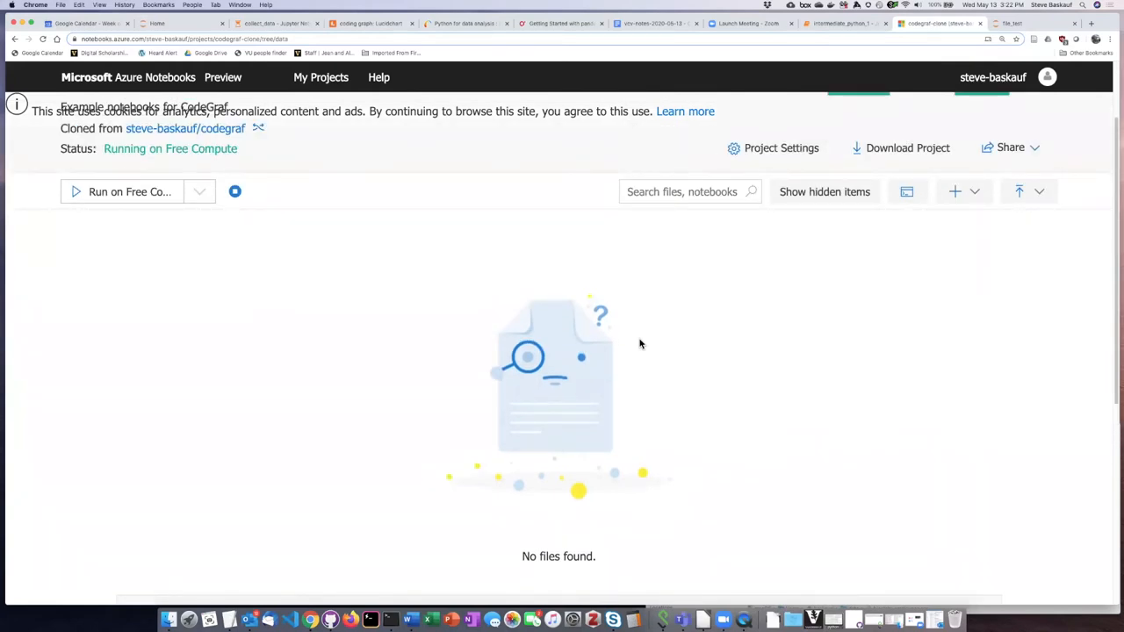
left_click(975, 191)
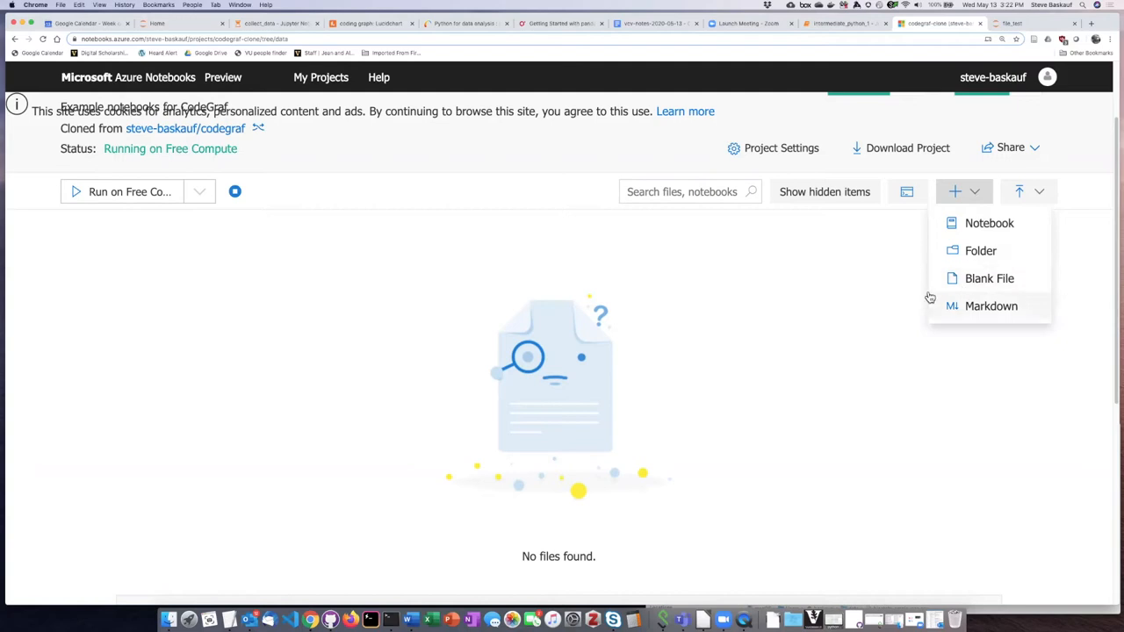
left_click(955, 191)
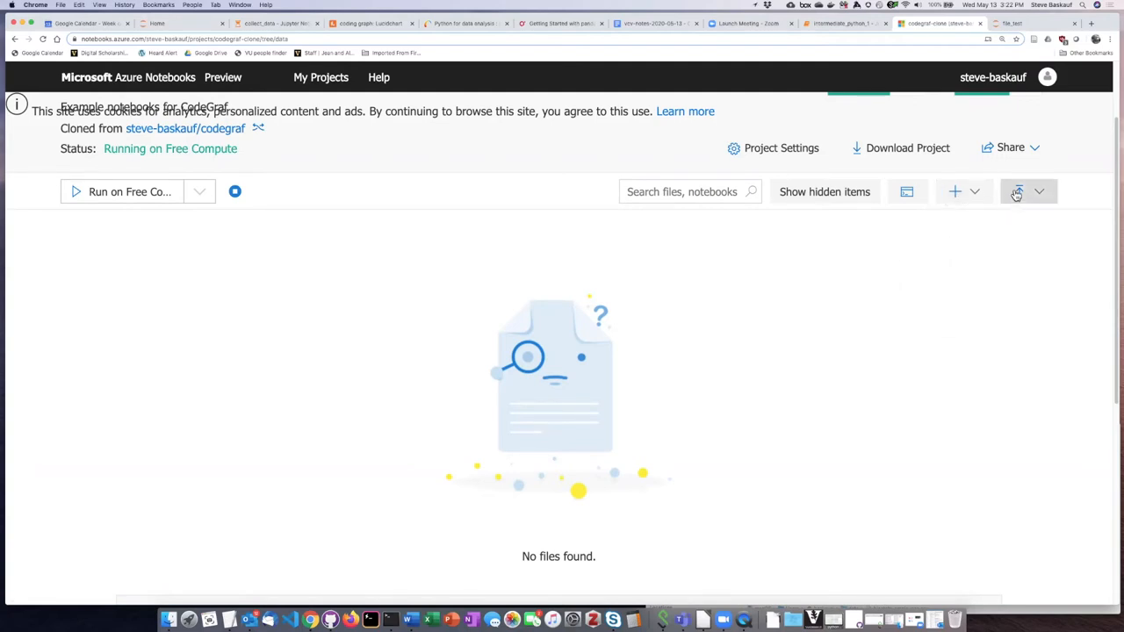
left_click(1018, 192)
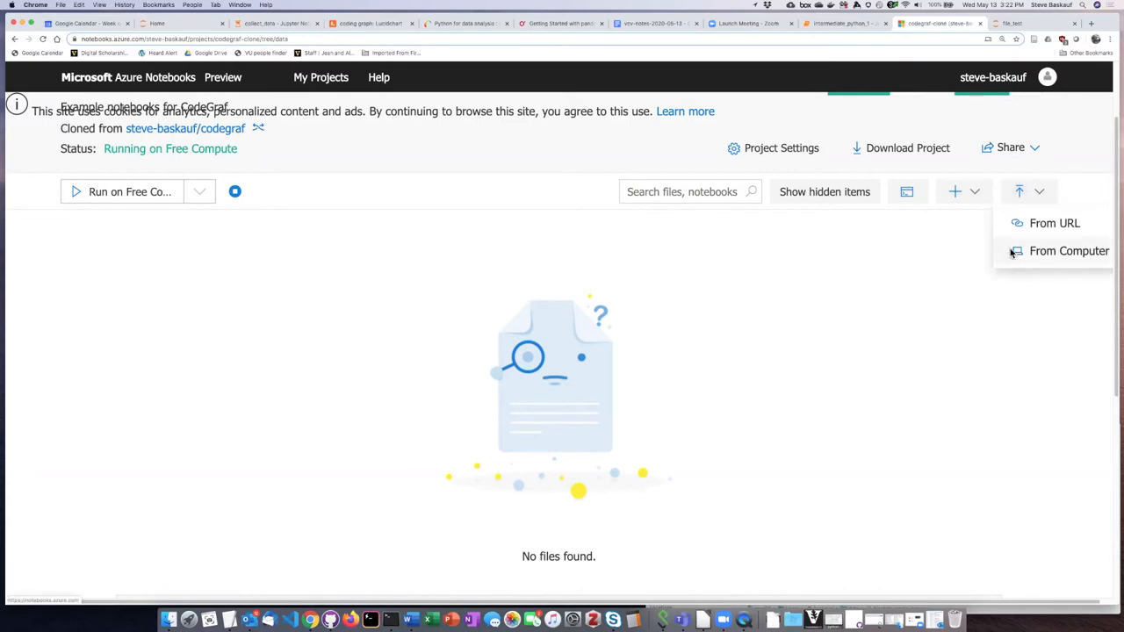
Upload biostats-employees.csv from the computer into the data folder.
left_click(1069, 251)
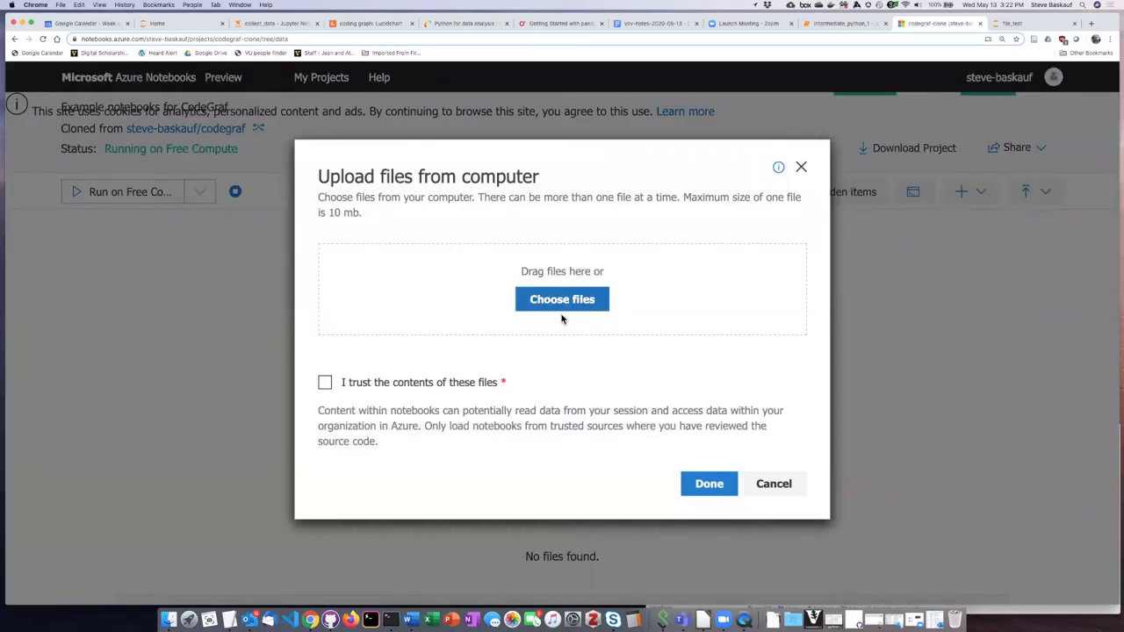
left_click(562, 298)
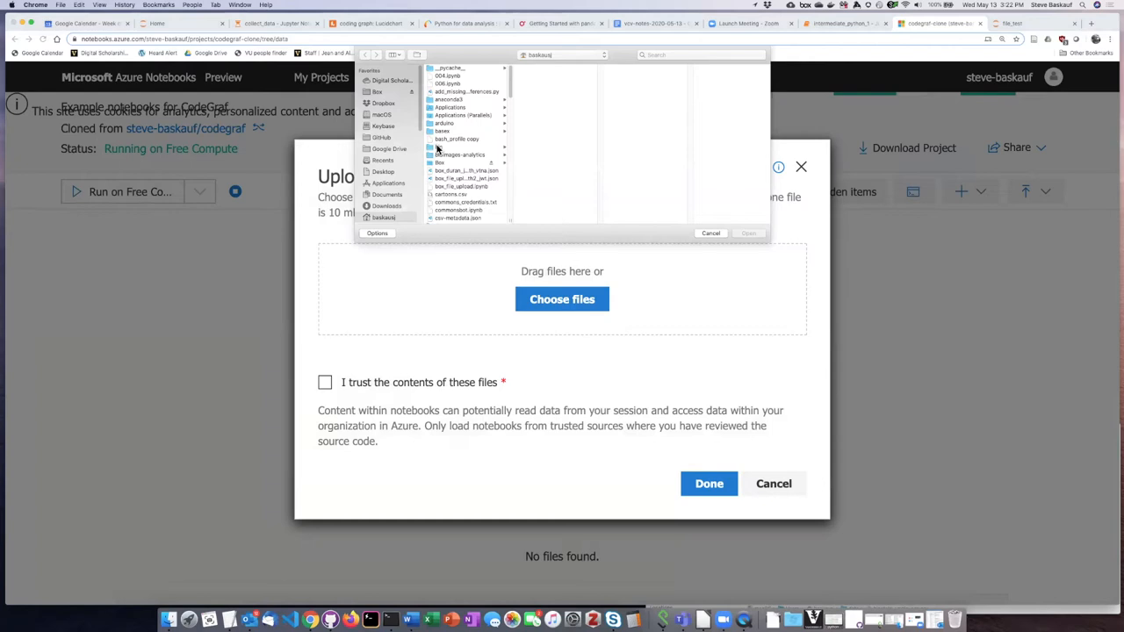
mouse_move(455, 151)
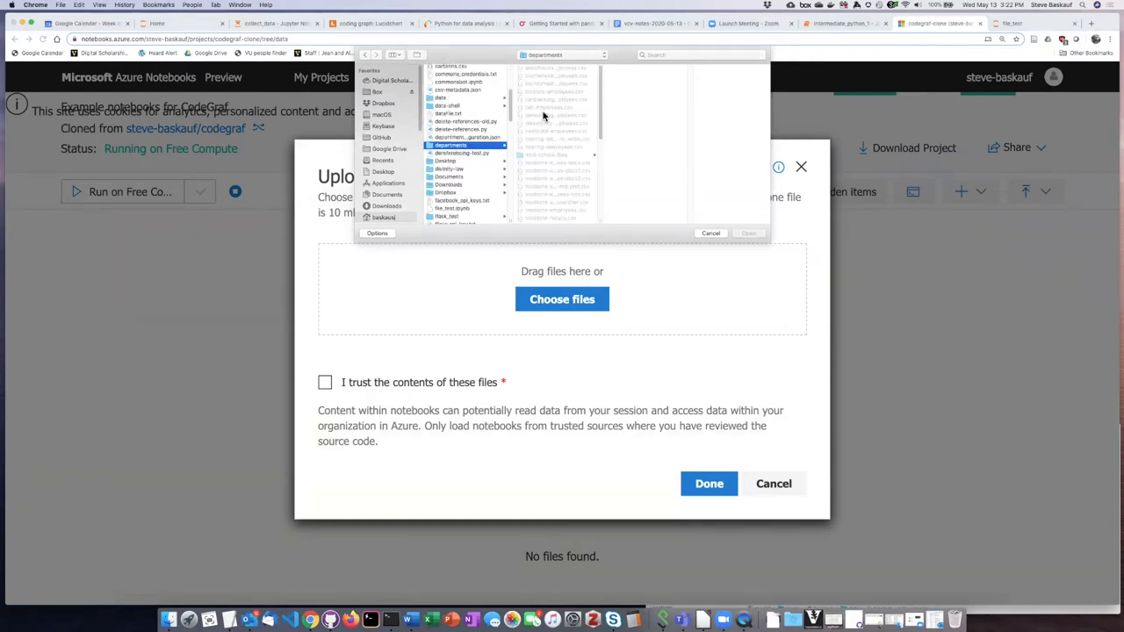
left_click(553, 92)
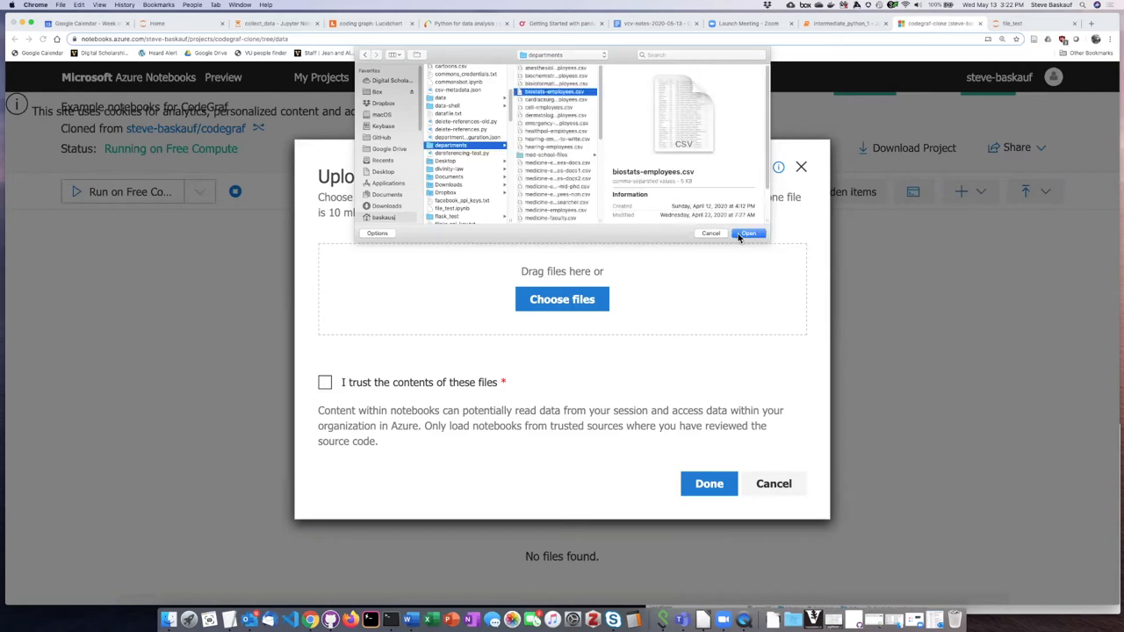
left_click(748, 233)
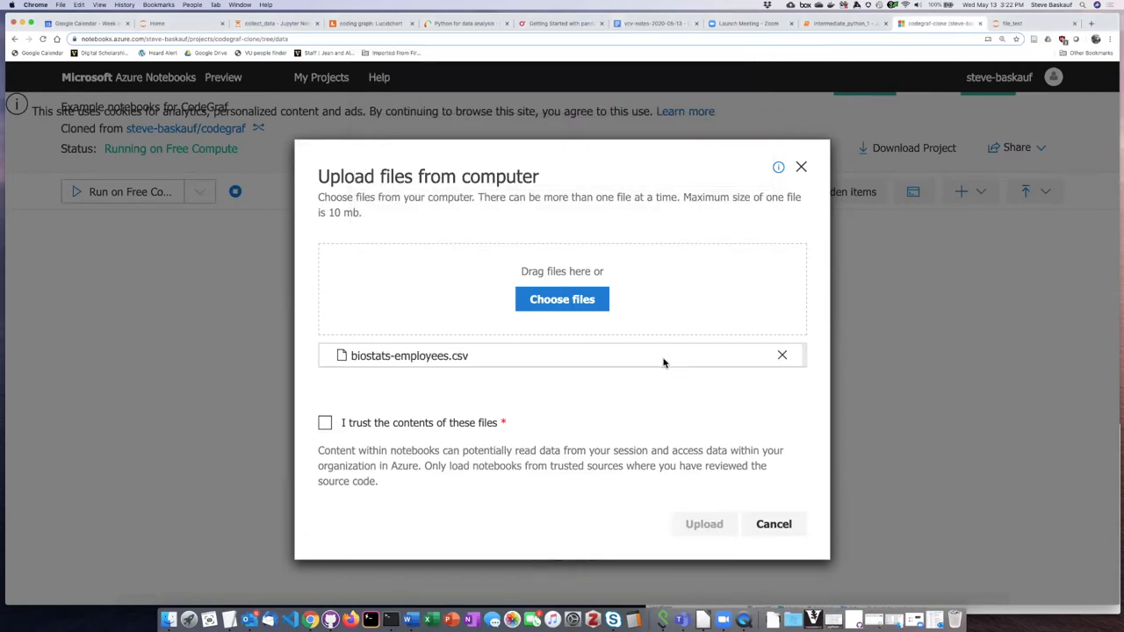
left_click(325, 423)
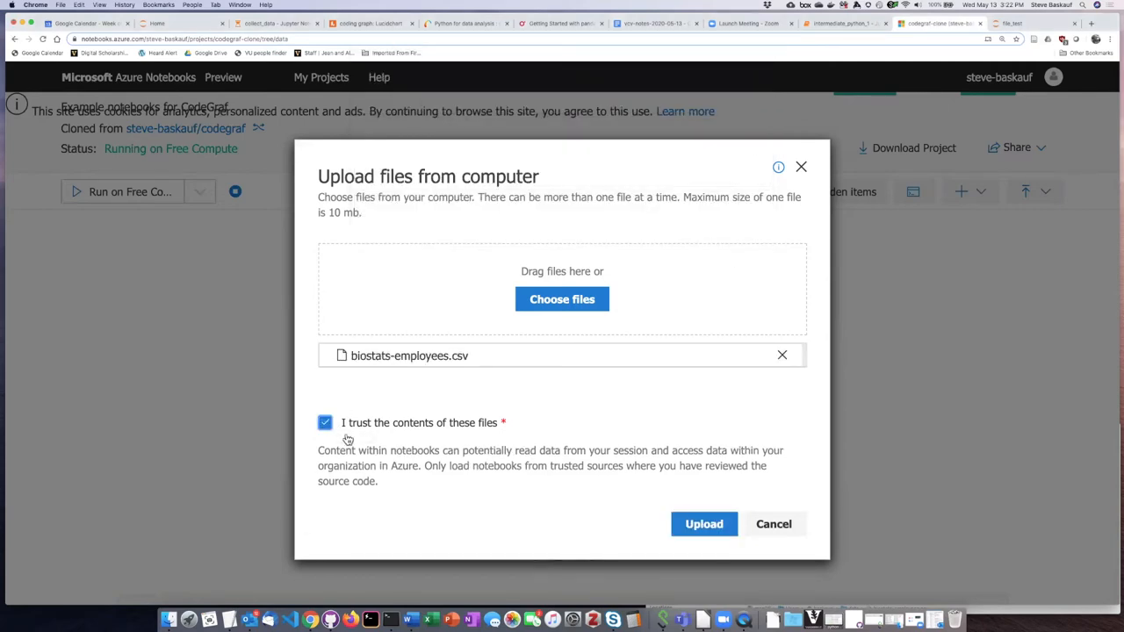
left_click(704, 524)
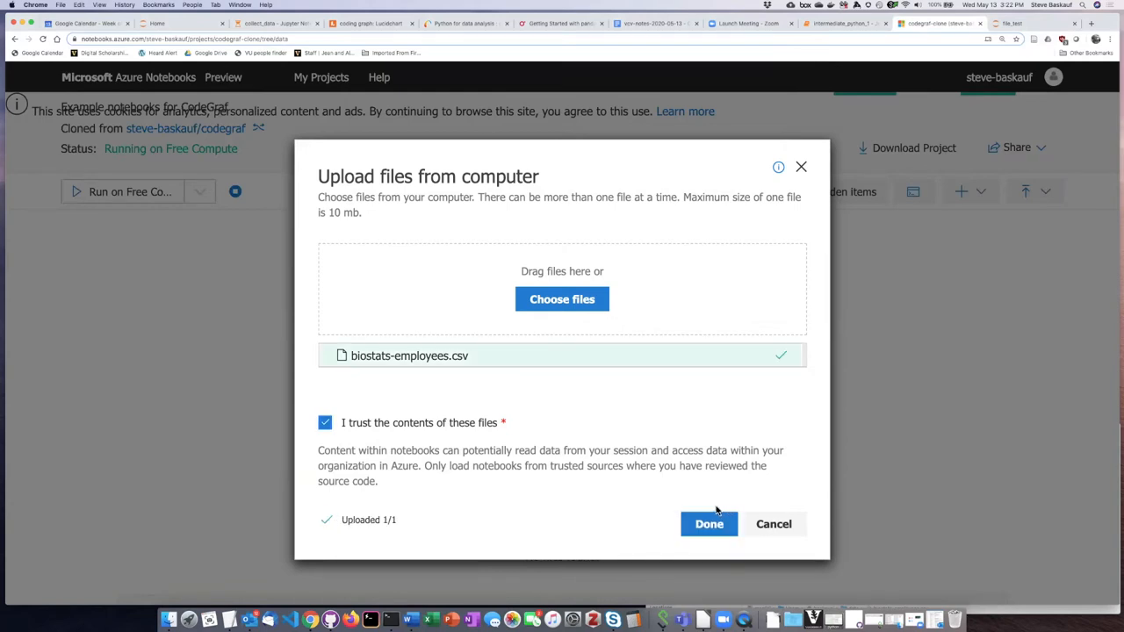
left_click(709, 523)
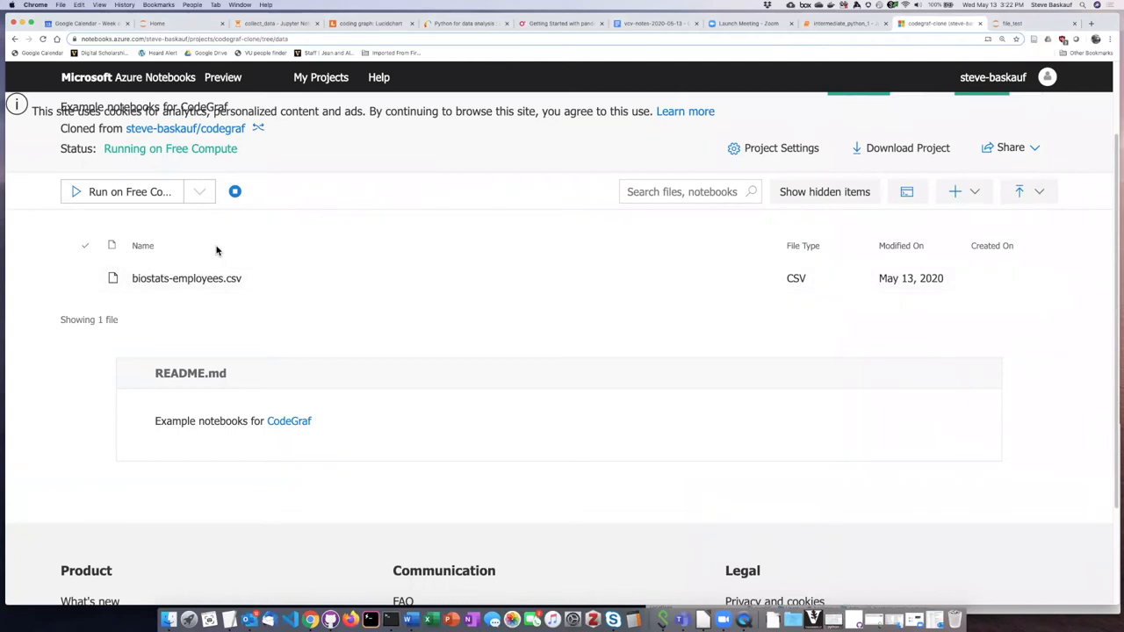
mouse_move(301, 322)
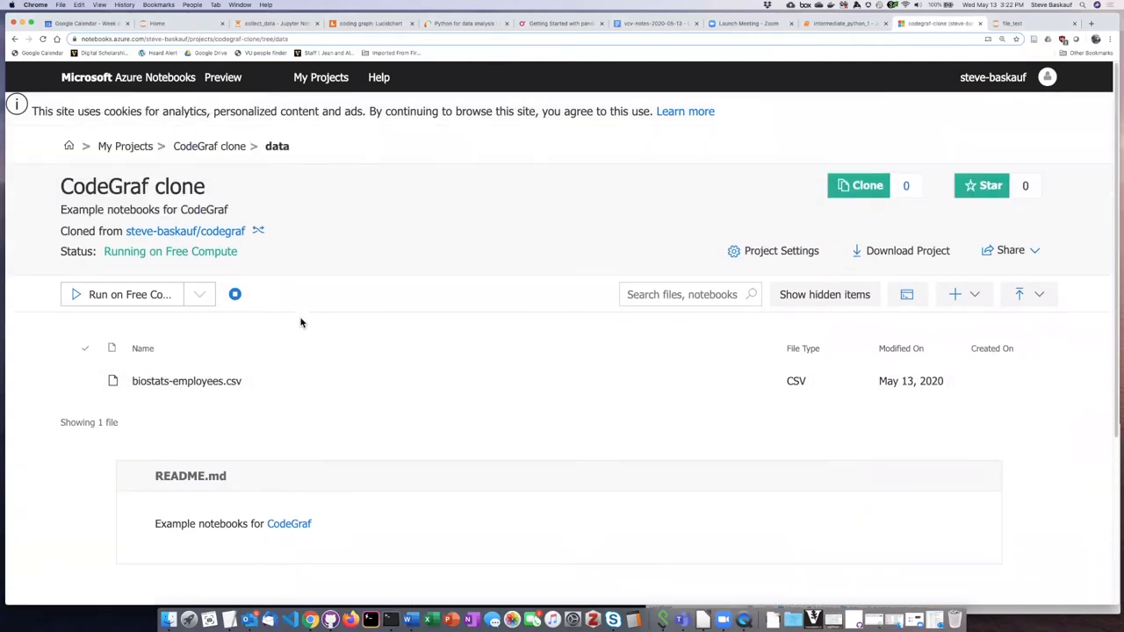
mouse_move(209, 146)
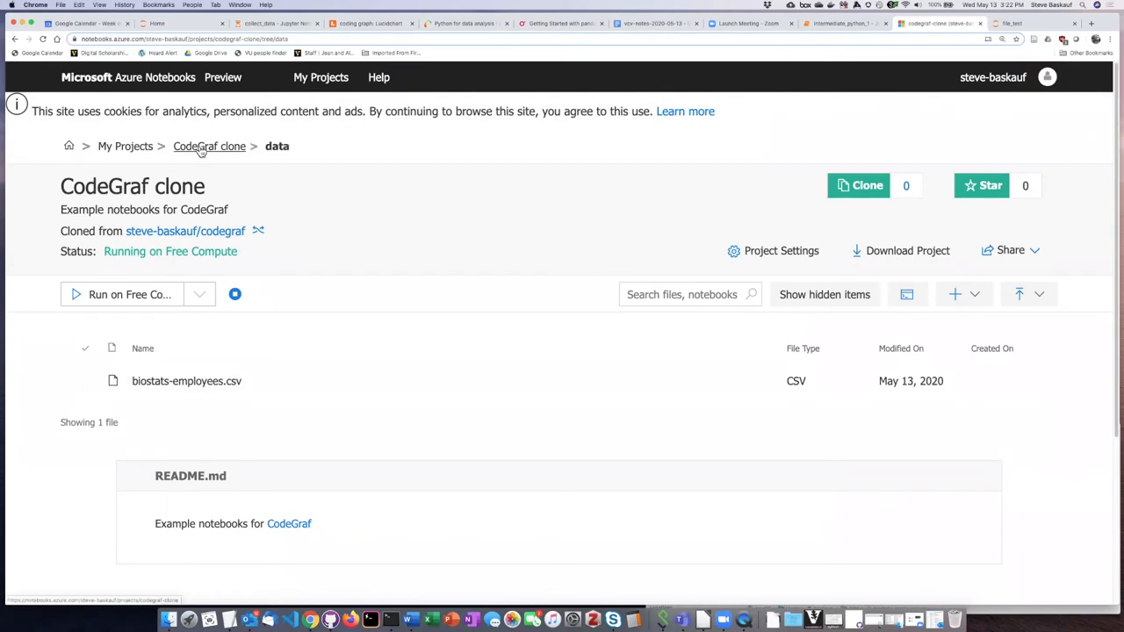
Zoom in on the file_test notebook and highlight getcwd in the first cell.
left_click(209, 146)
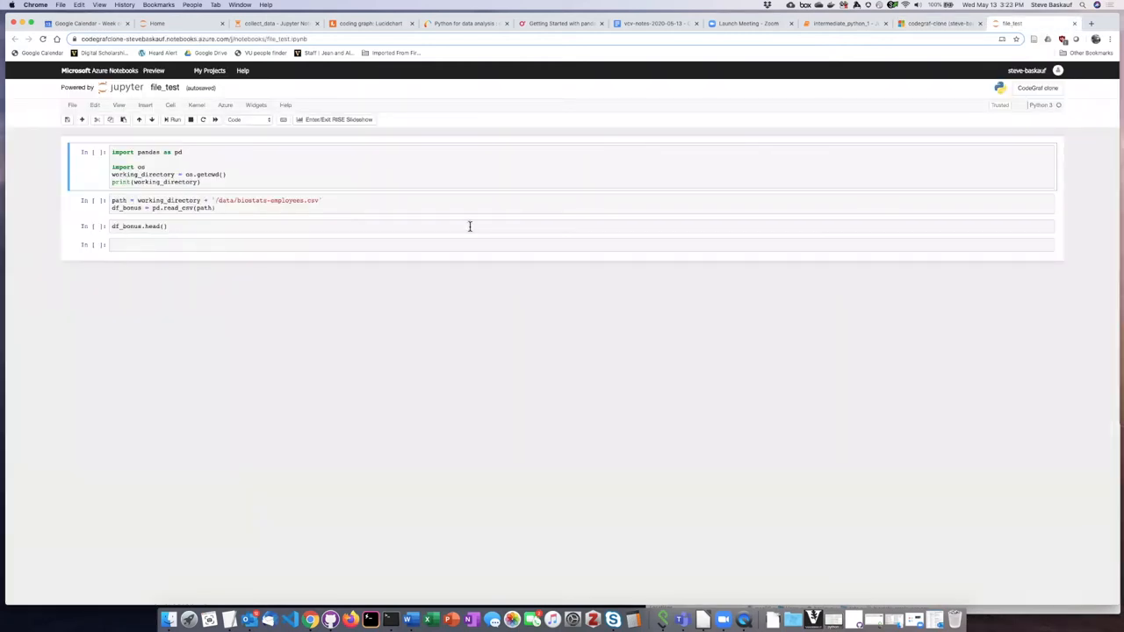
key("ctrl+plus")
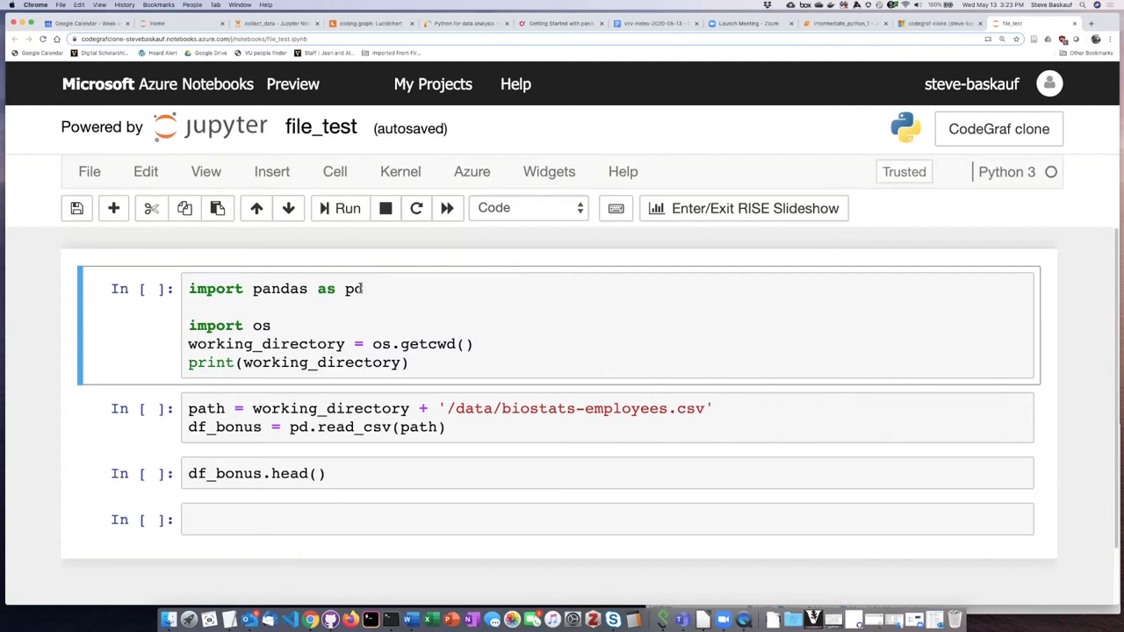
mouse_move(306, 310)
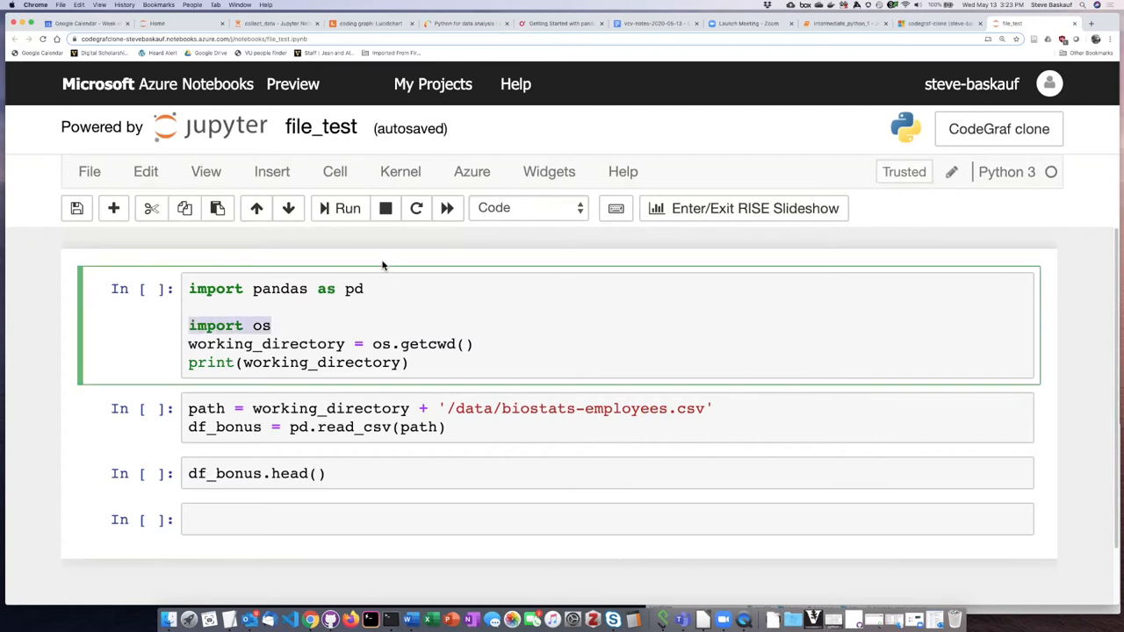
mouse_move(346, 298)
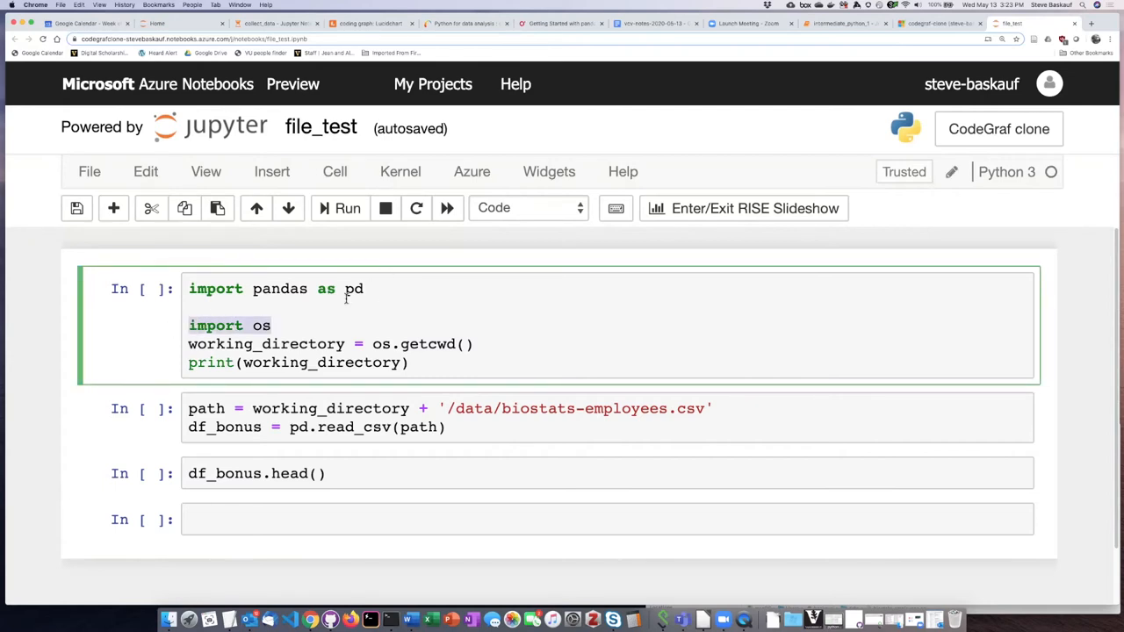
left_click(251, 326)
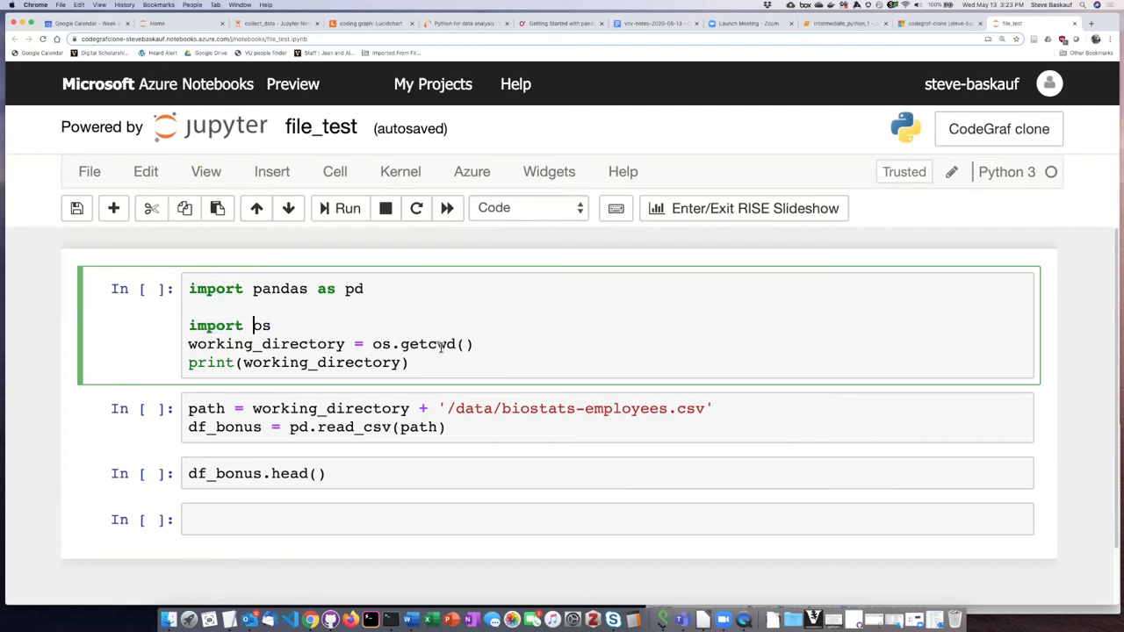
double_click(427, 343)
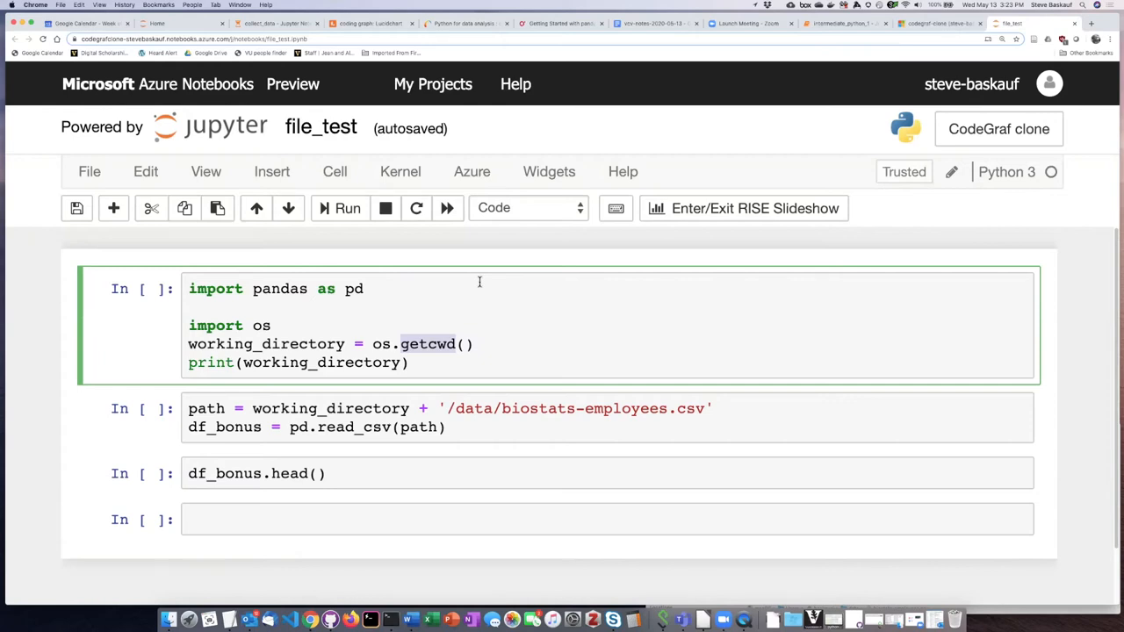
mouse_move(513, 277)
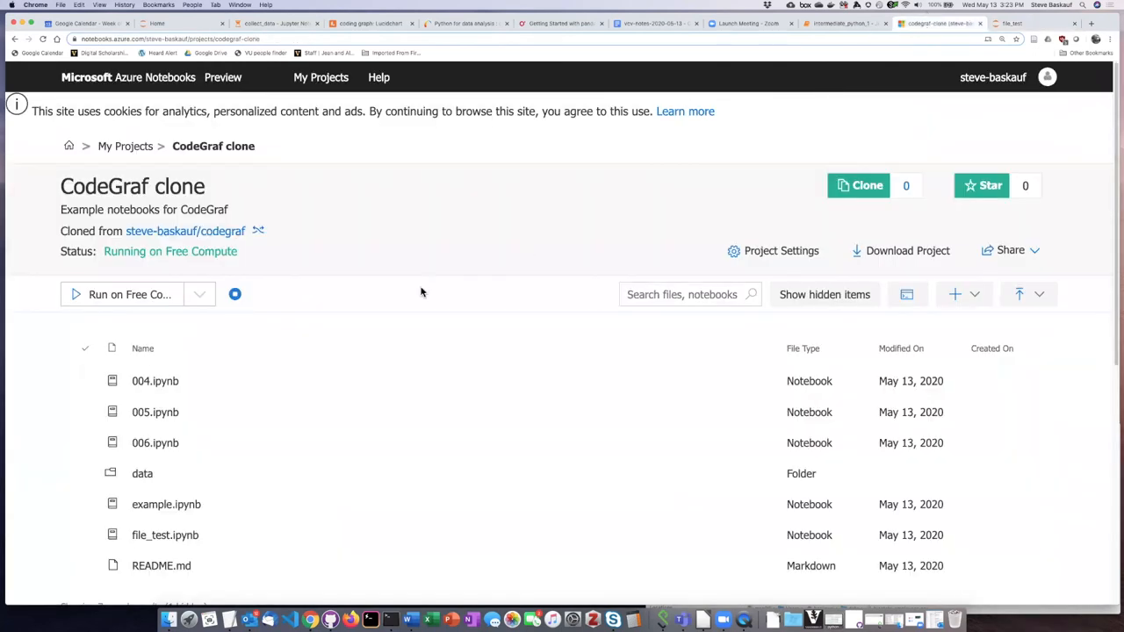
mouse_move(166, 505)
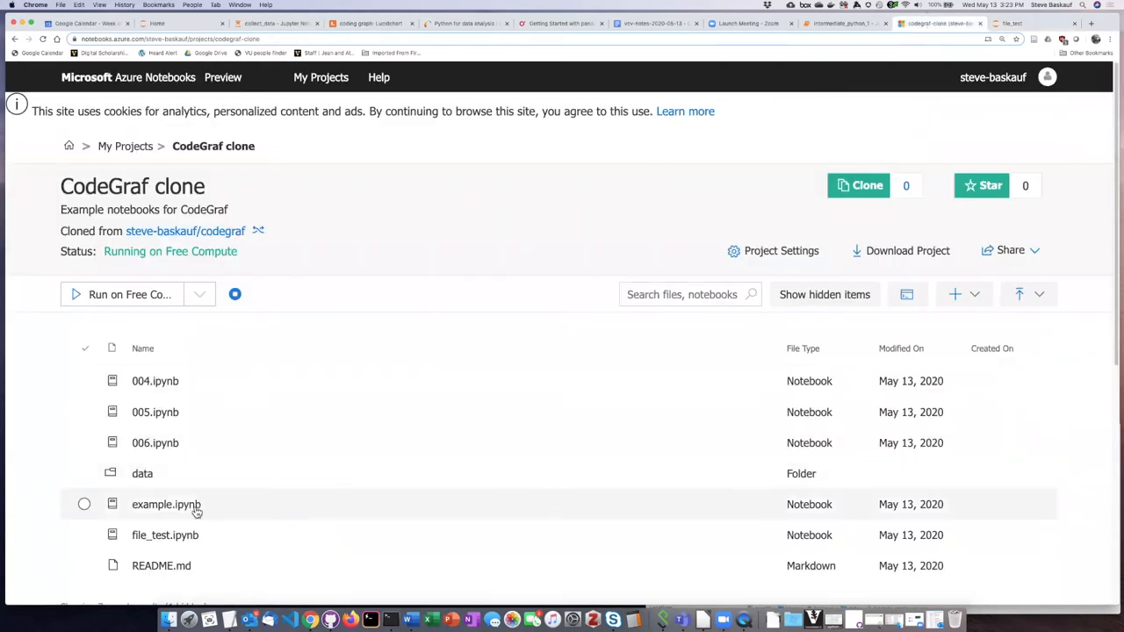
mouse_move(304, 417)
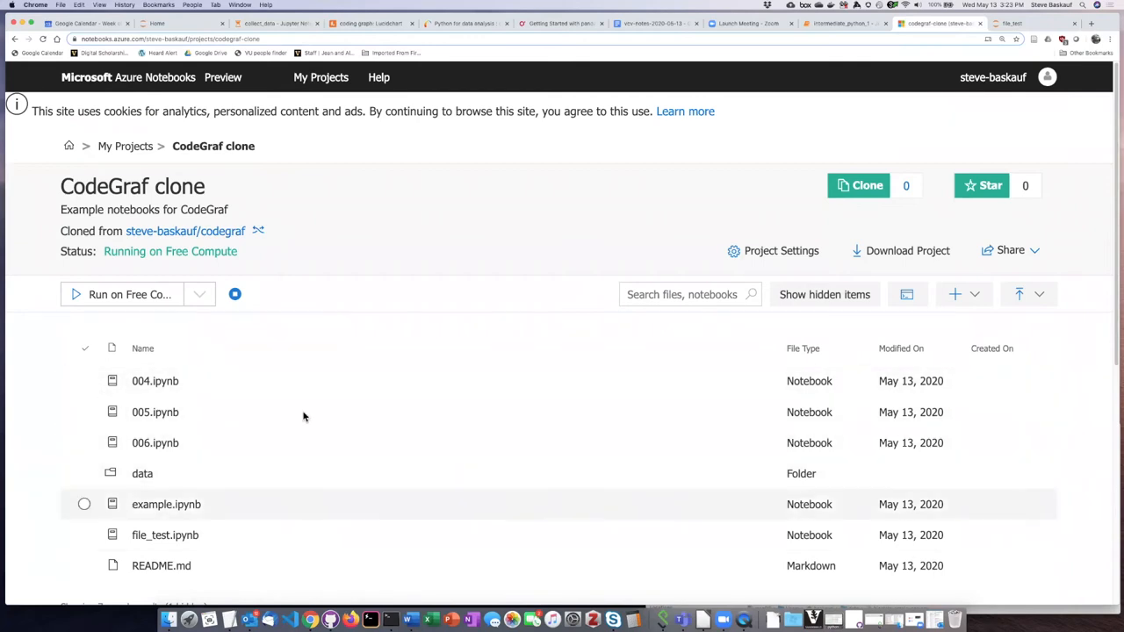
mouse_move(299, 442)
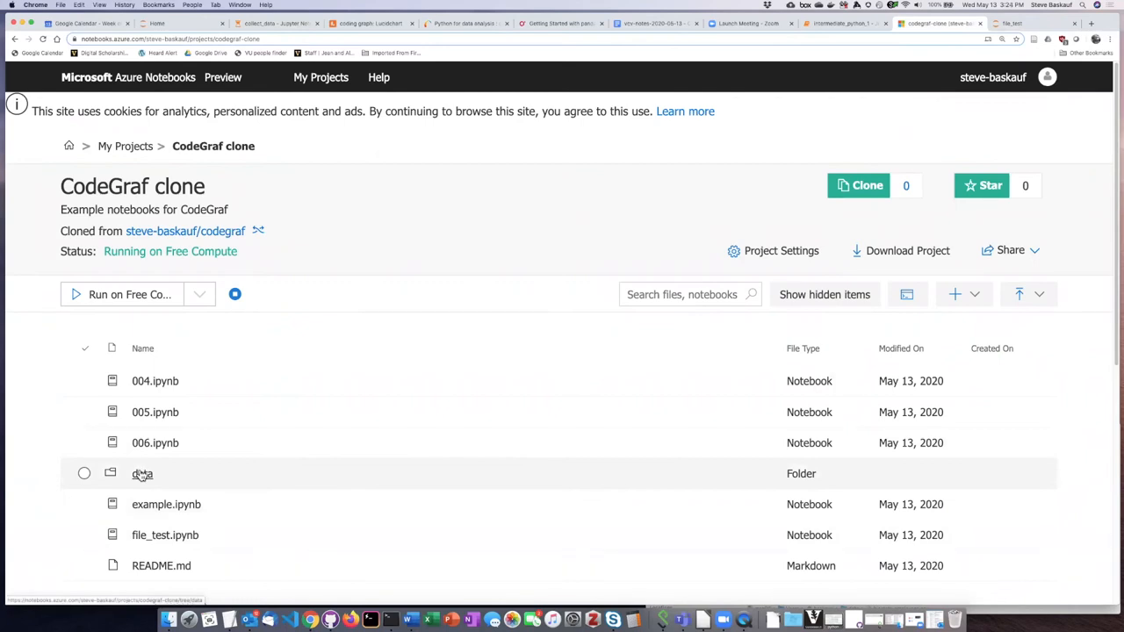
Run file_test's first cell, printing the working directory /home/nbuser/library.
left_click(164, 535)
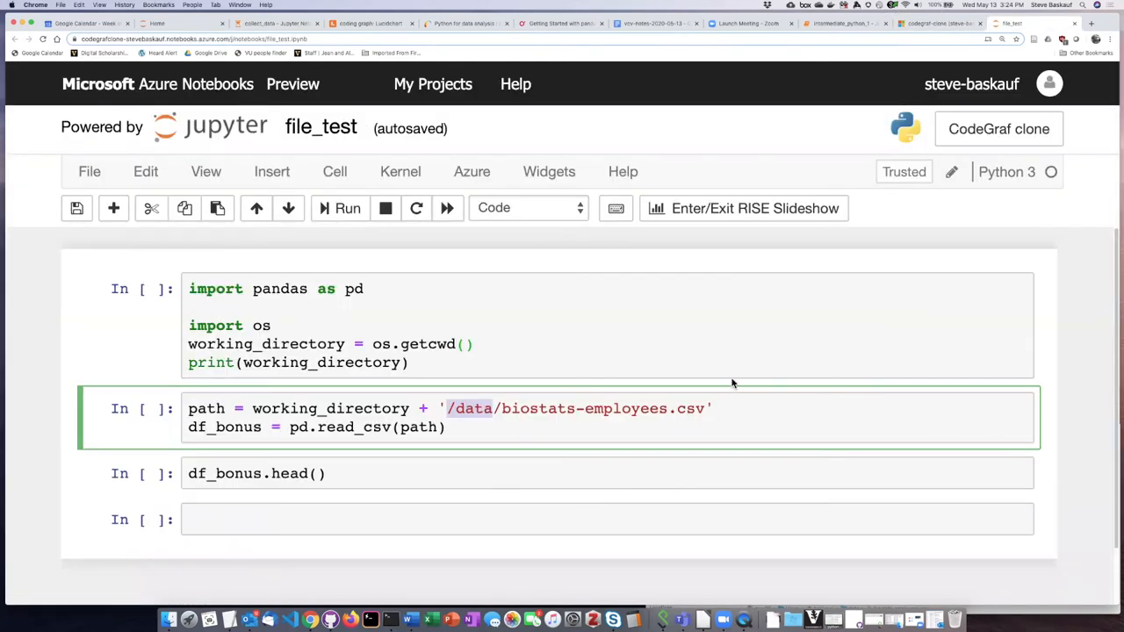
mouse_move(264, 350)
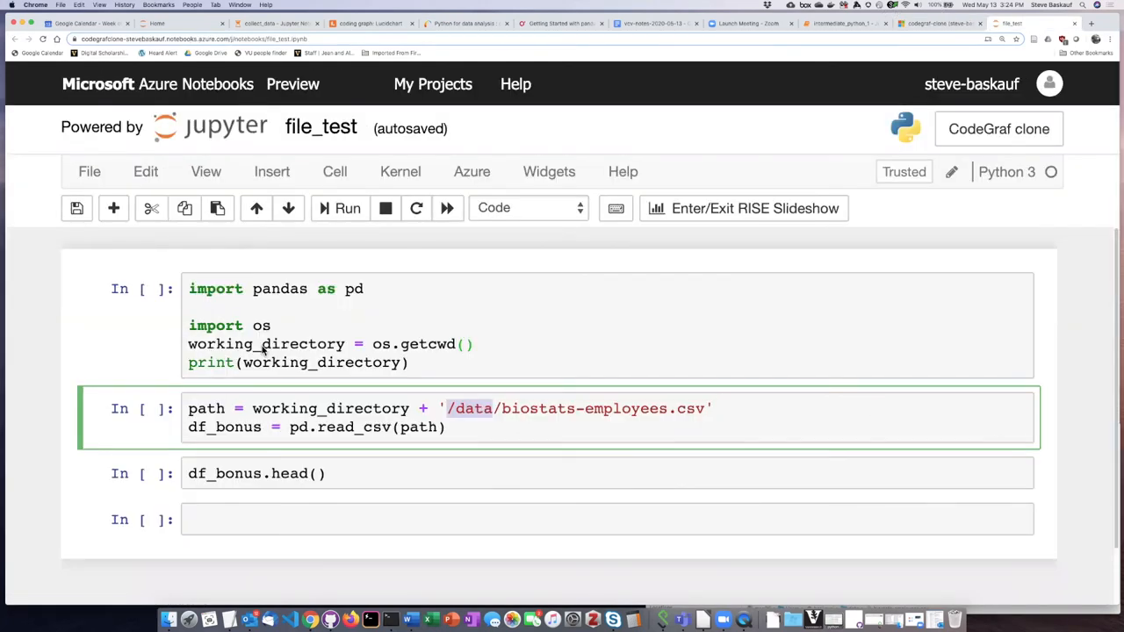
mouse_move(275, 350)
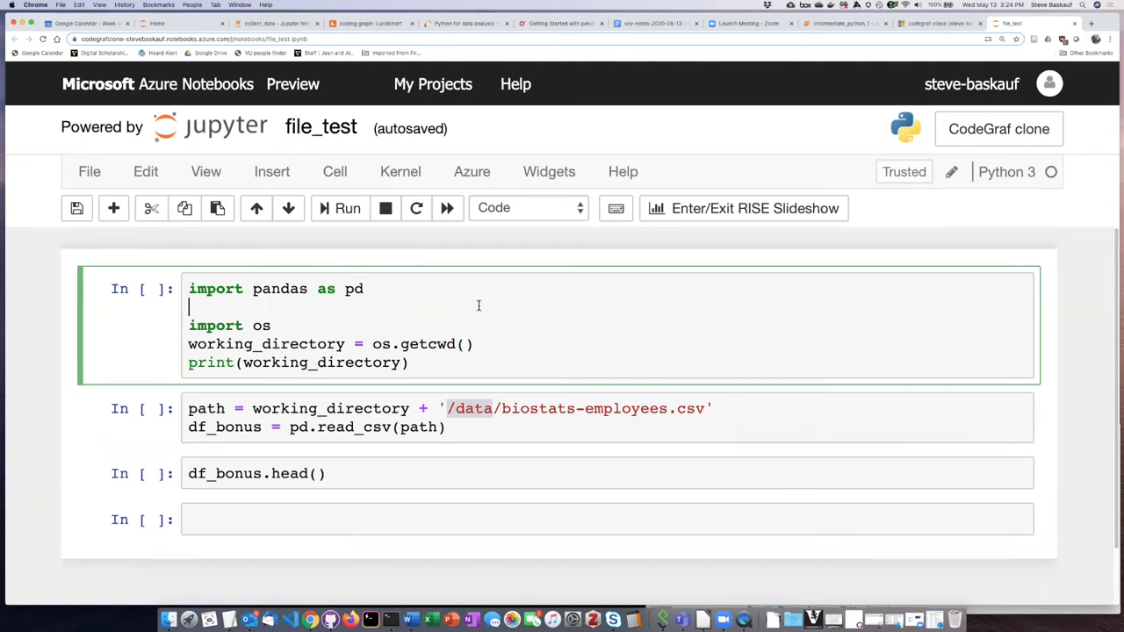
left_click(347, 209)
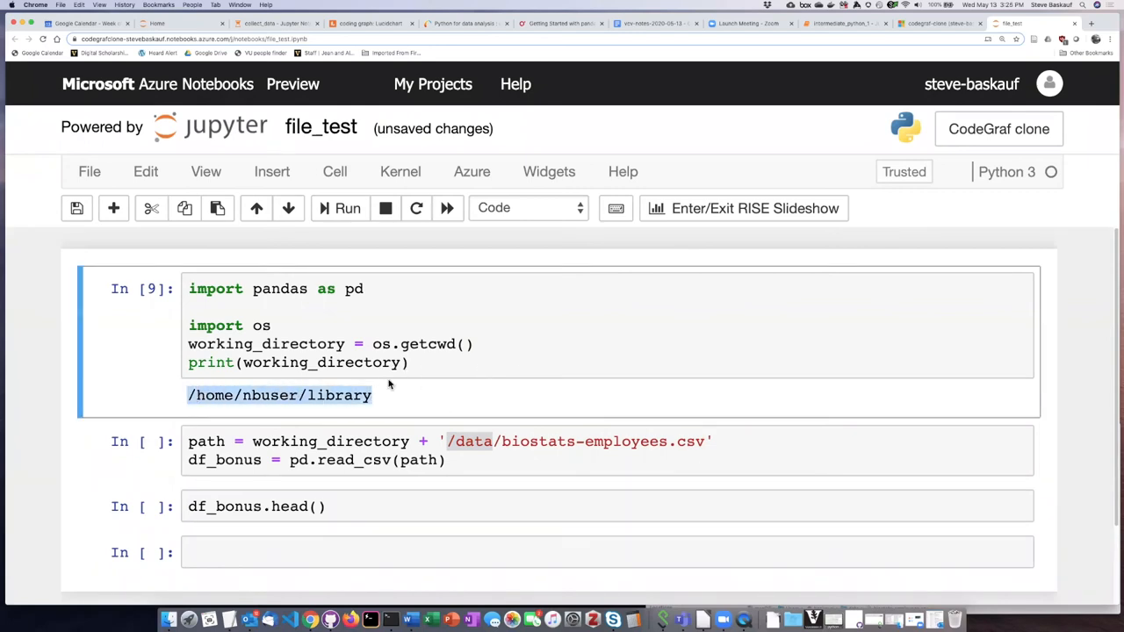
mouse_move(450, 396)
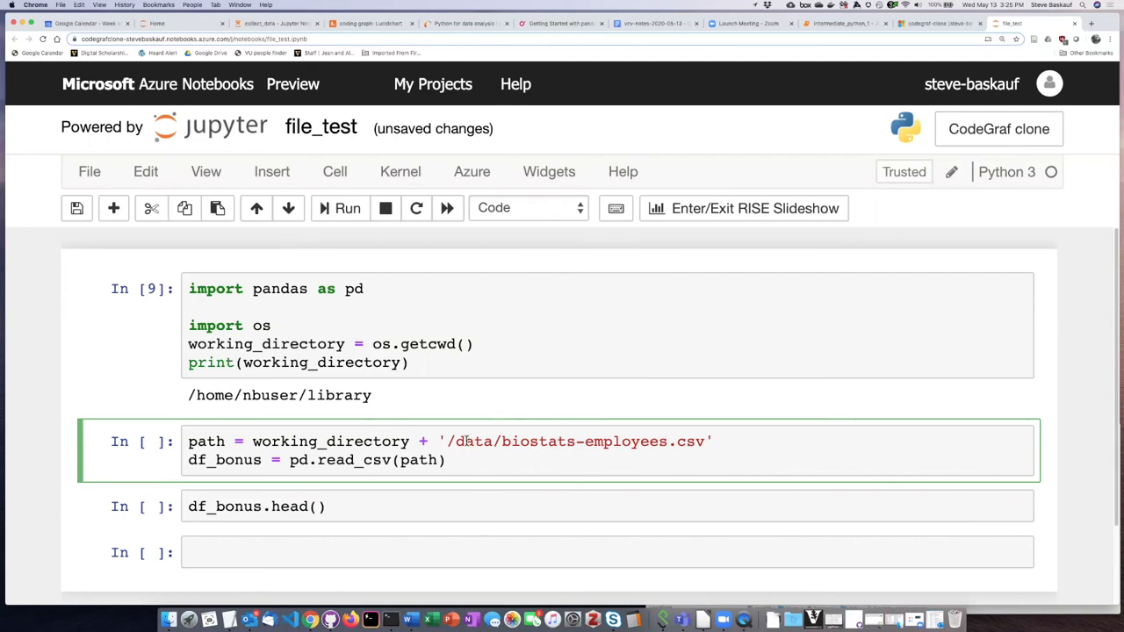
Run the read_csv and df_bonus.head() cells to show five employee rows.
double_click(475, 441)
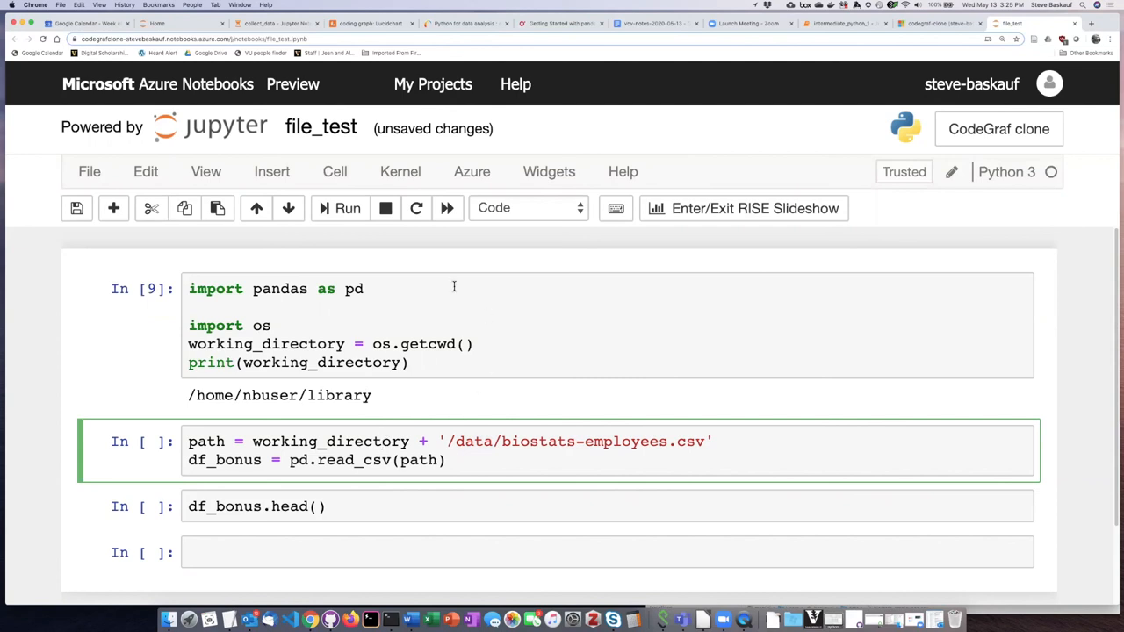
mouse_move(343, 208)
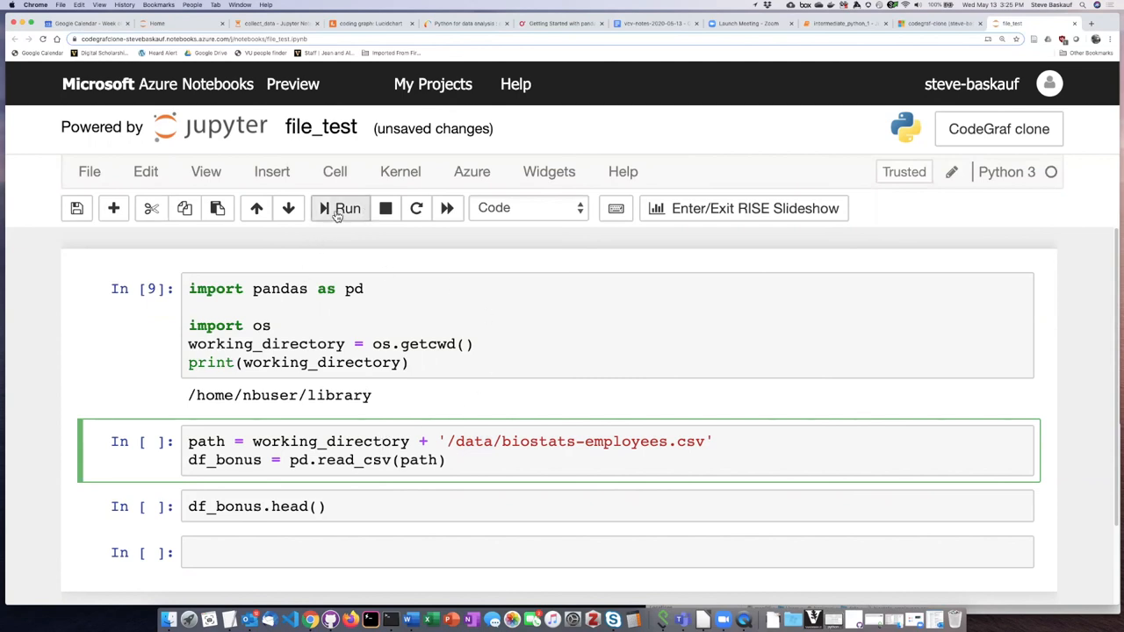
left_click(347, 208)
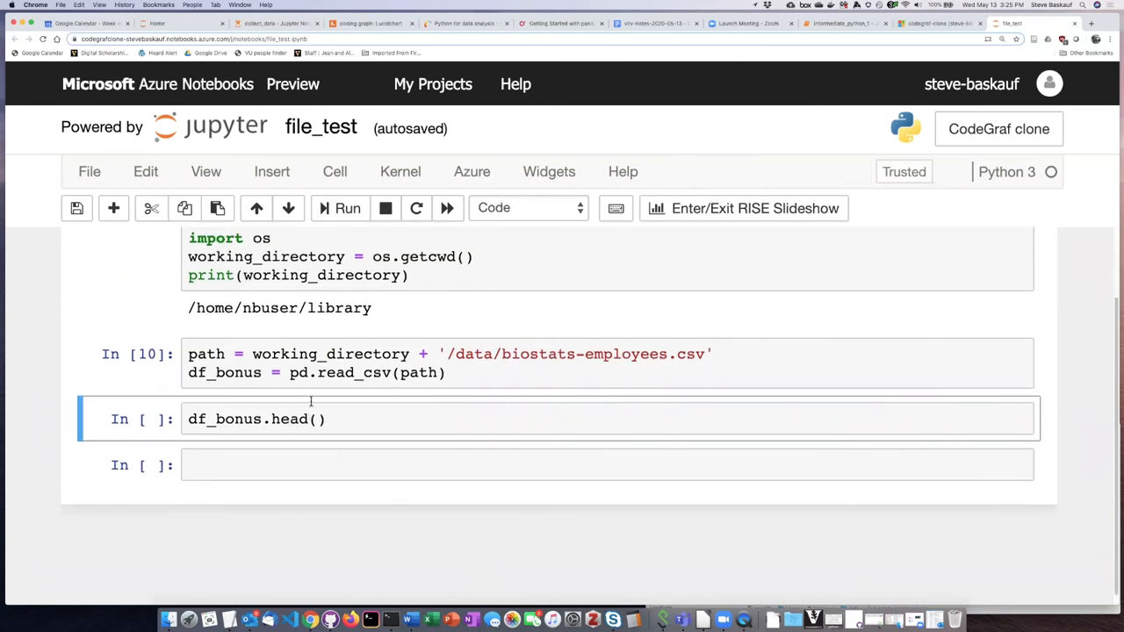
mouse_move(347, 208)
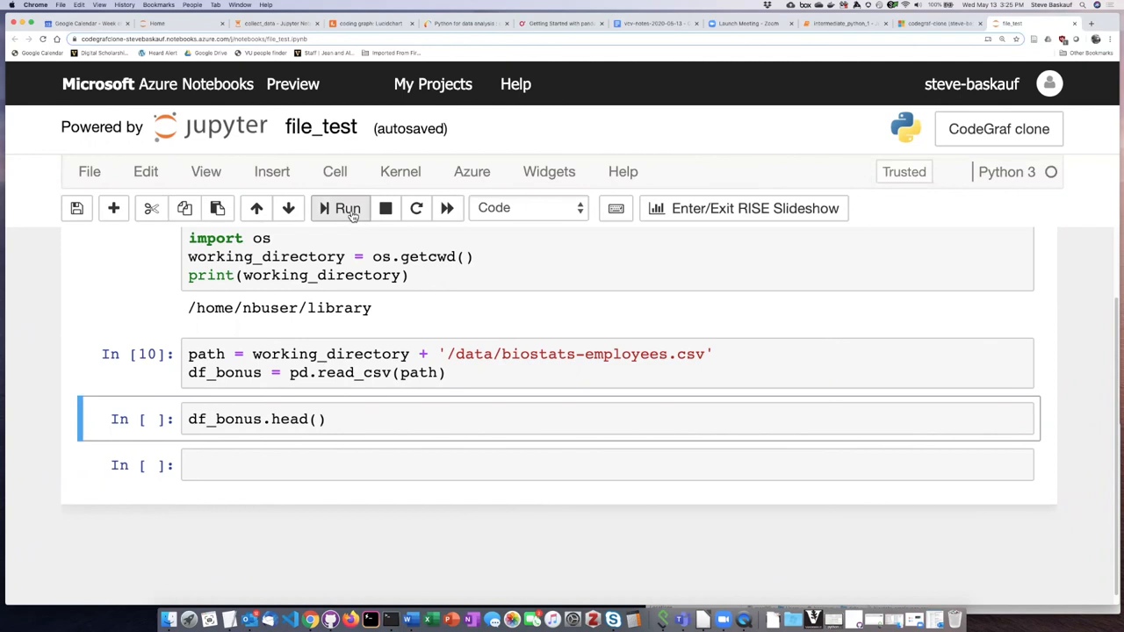
left_click(347, 209)
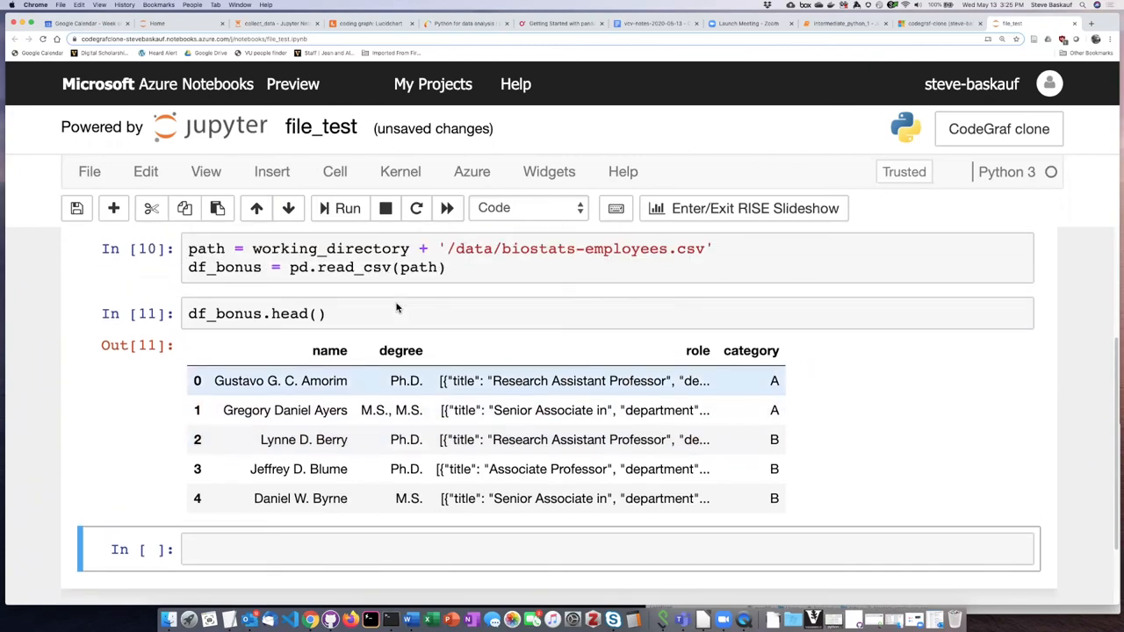
scroll("down", 3)
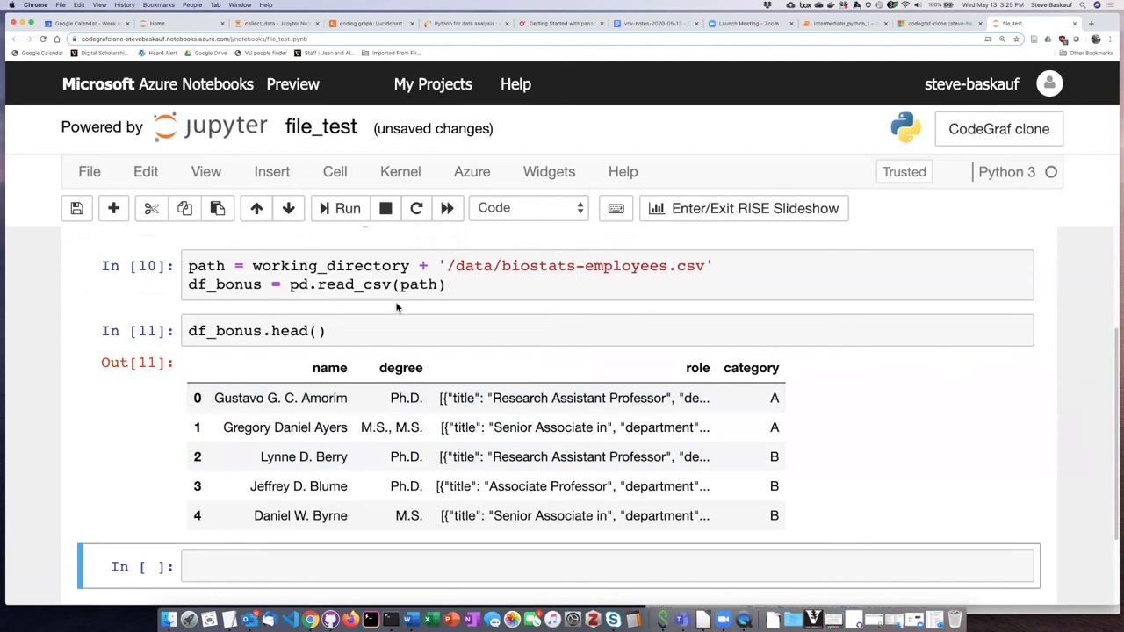